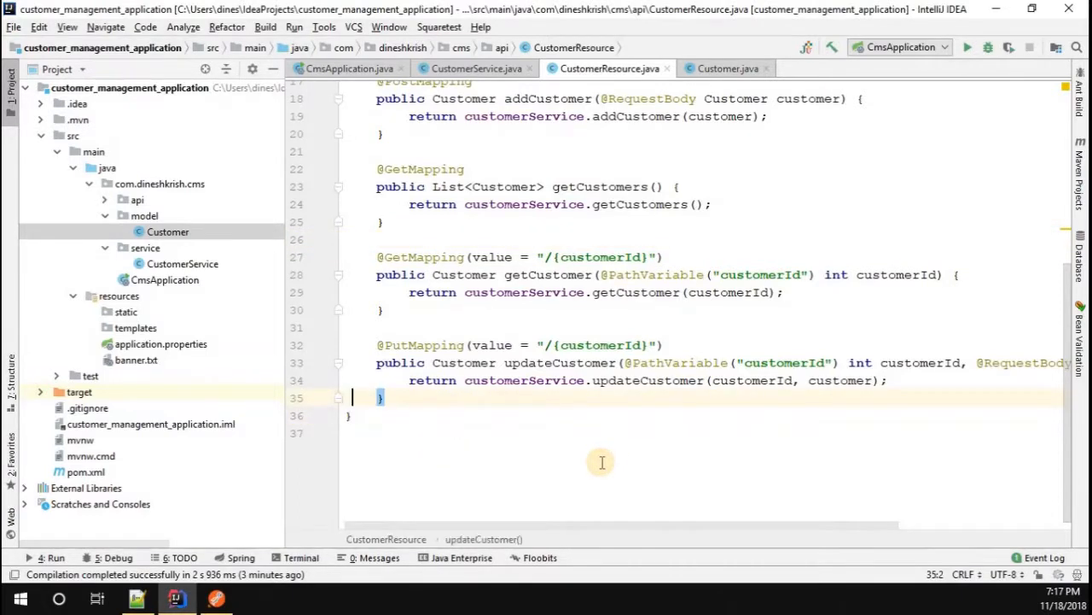
{"action": "key", "text": "enter"}
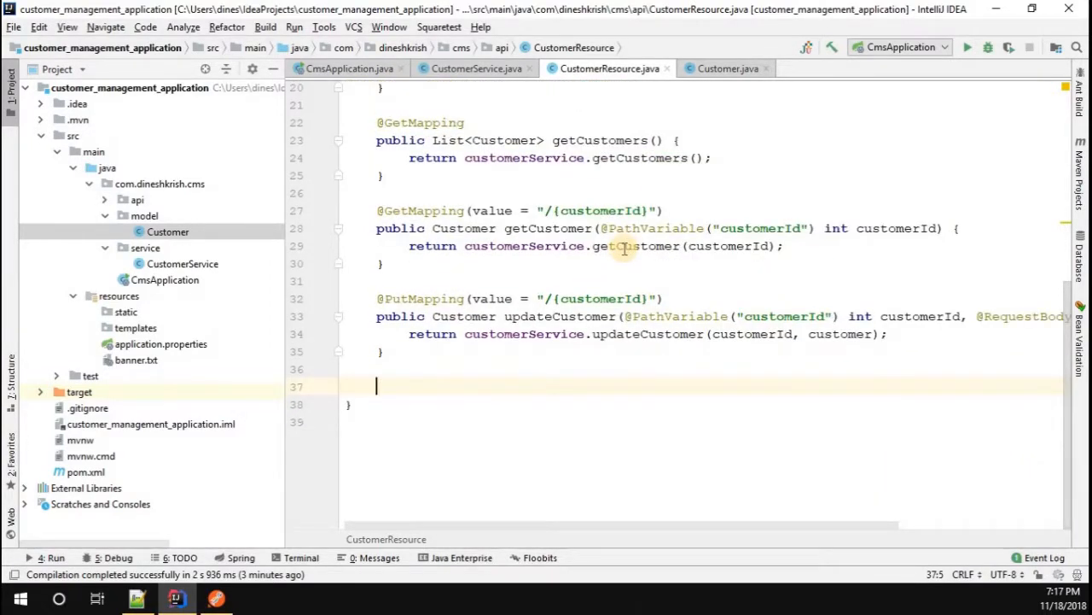
{"action": "type", "text": "deleteCusto"}
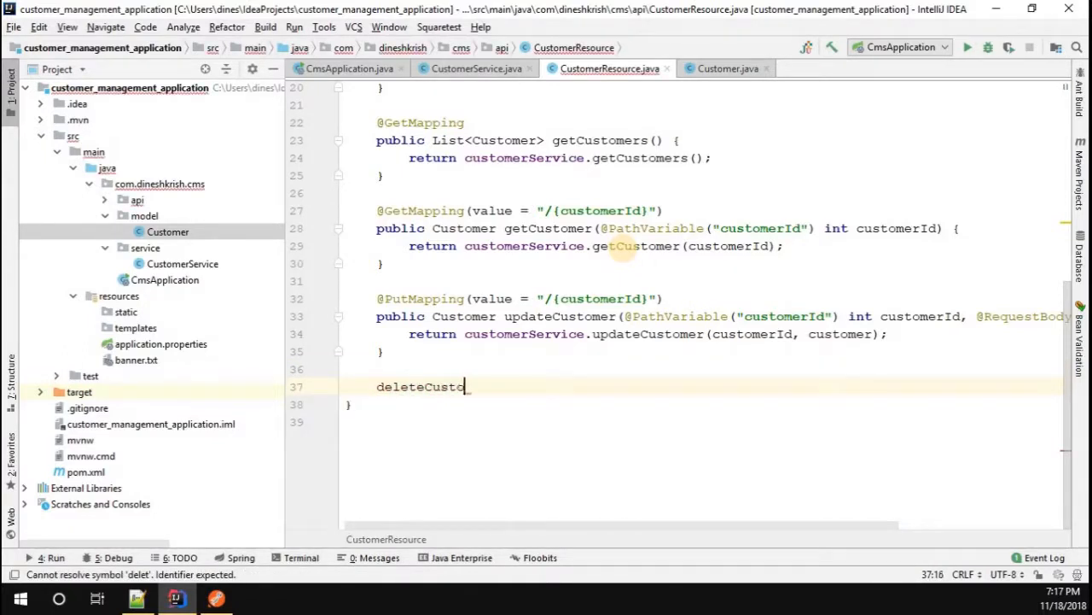
{"action": "type", "text": "mer() {"}
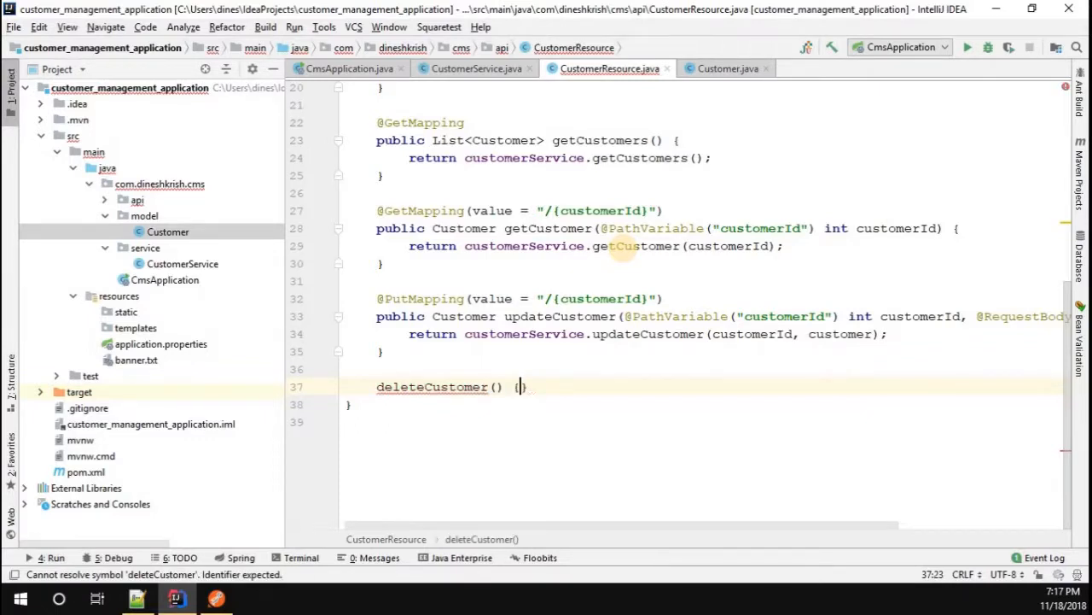
{"action": "key", "text": "enter"}
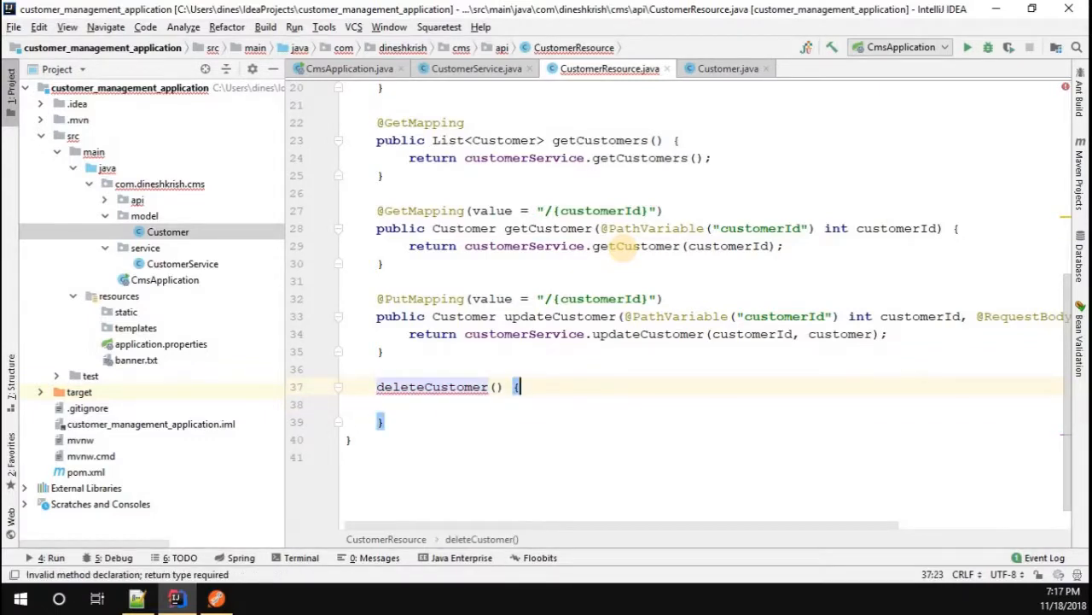
{"action": "type", "text": "int"}
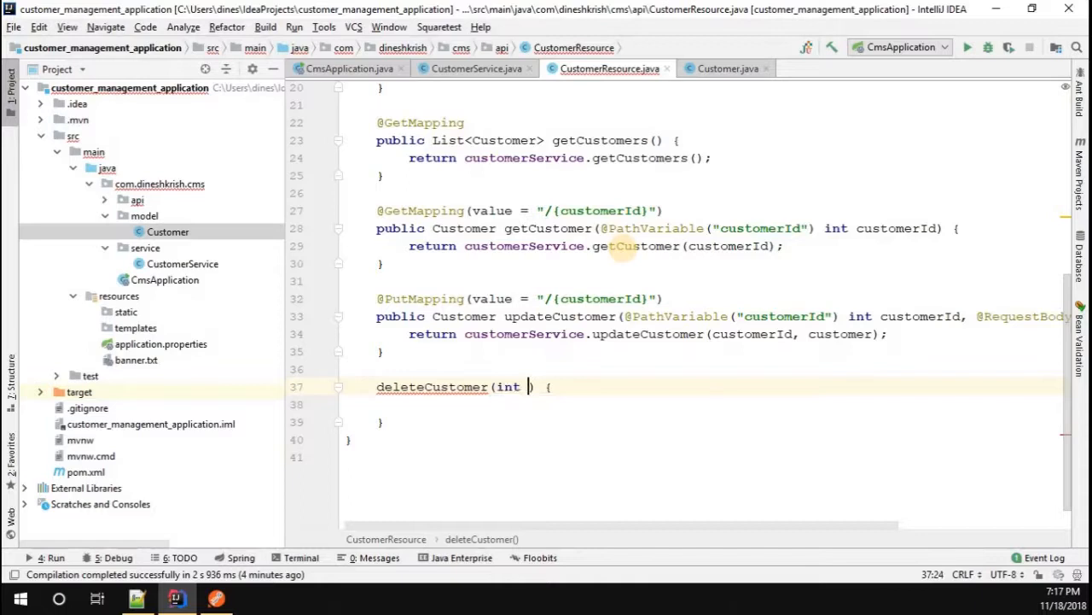
{"action": "type", "text": "customerId"}
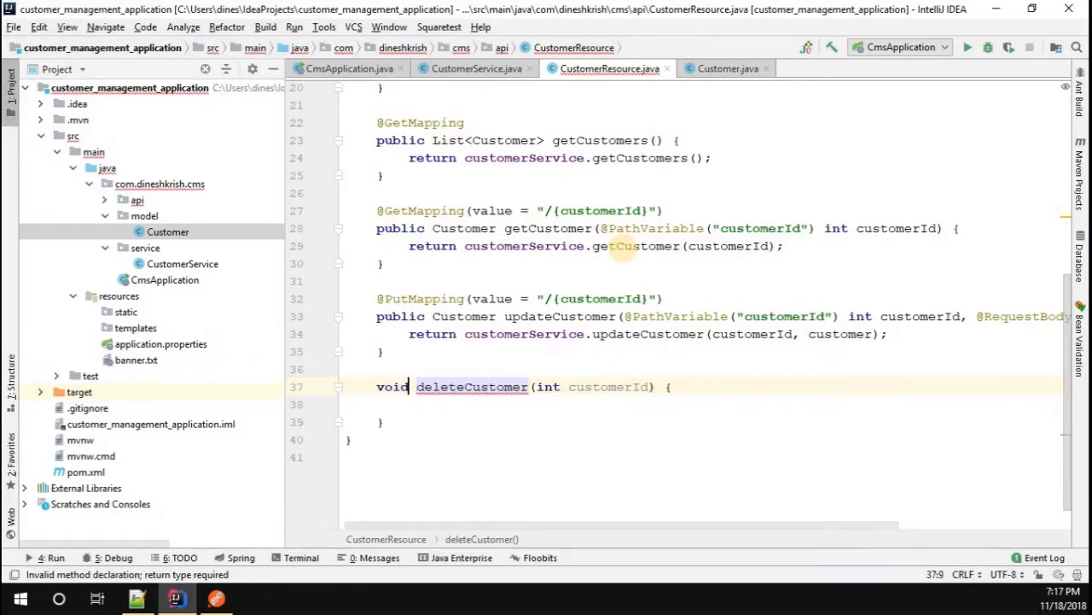
{"action": "type", "text": "public"}
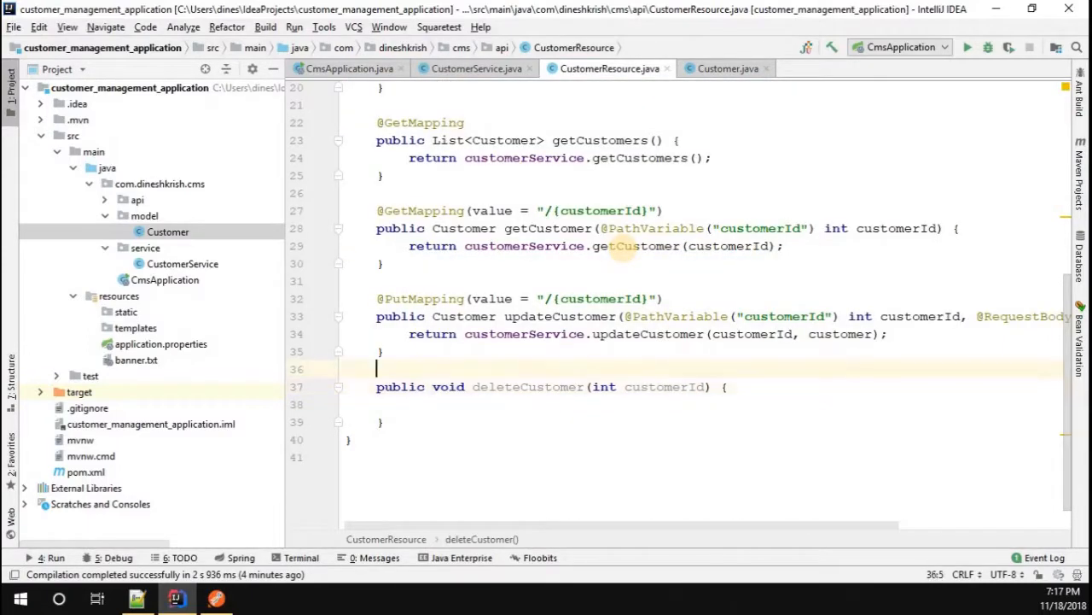
{"action": "type", "text": "@DeleteMapping"}
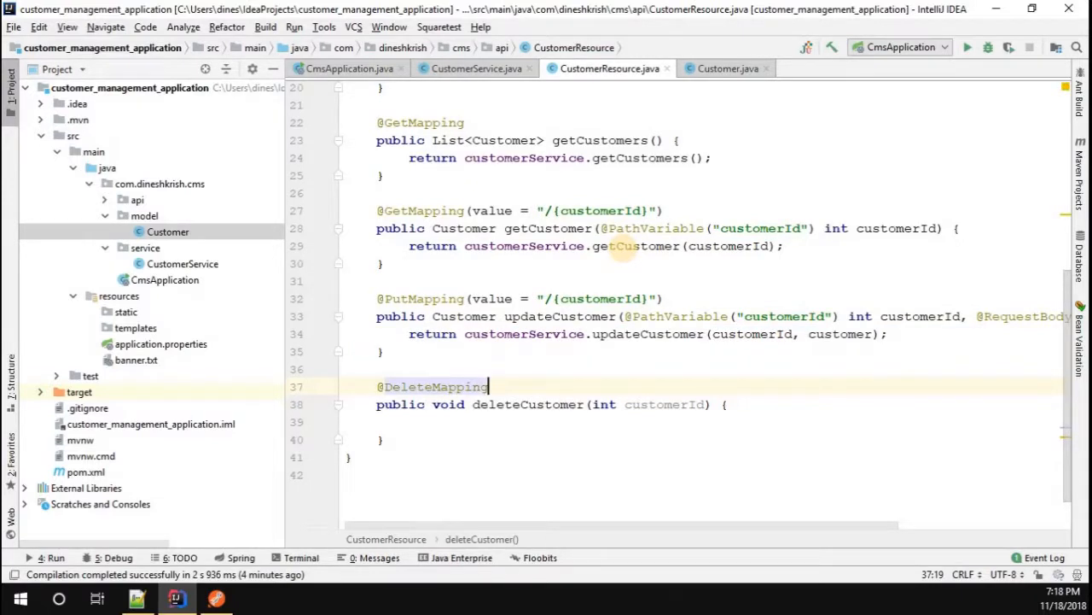
{"action": "type", "text": "(value = \"\")"}
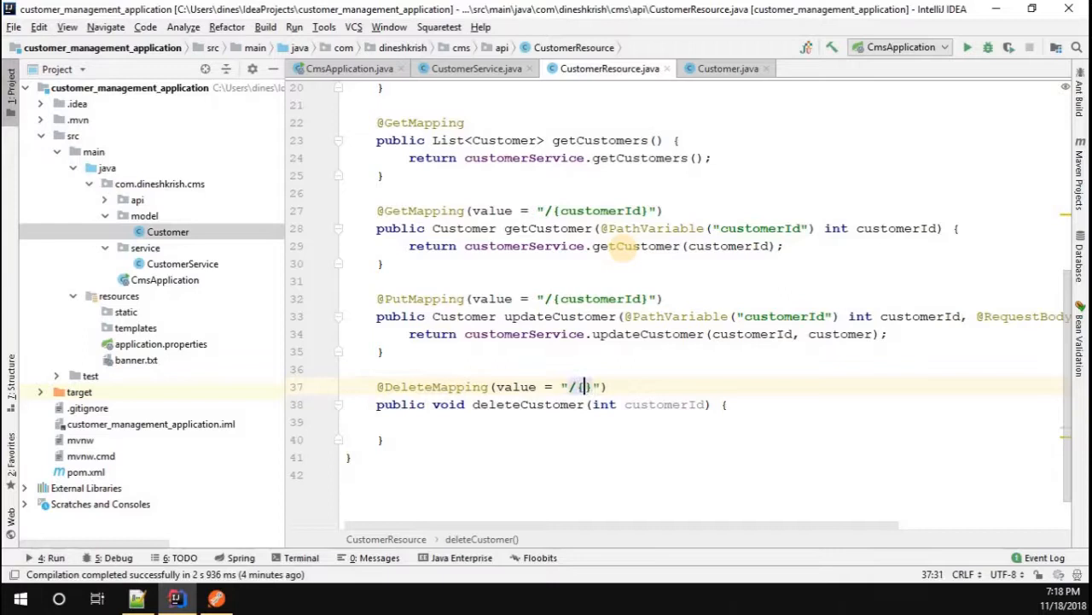
{"action": "type", "text": "customerId"}
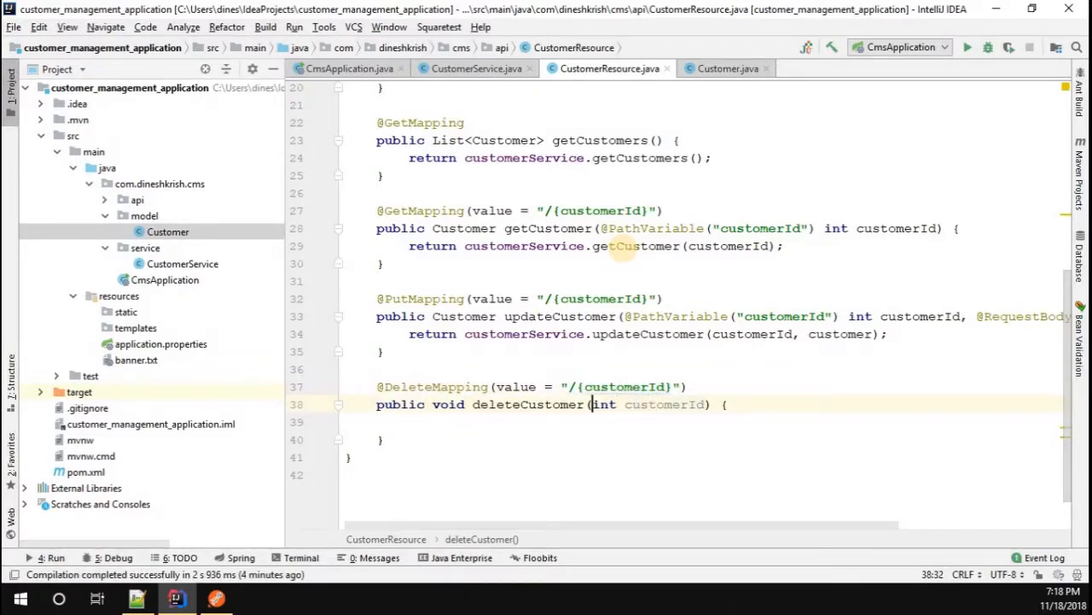
{"action": "type", "text": "@PathVariable(\"customerId"}
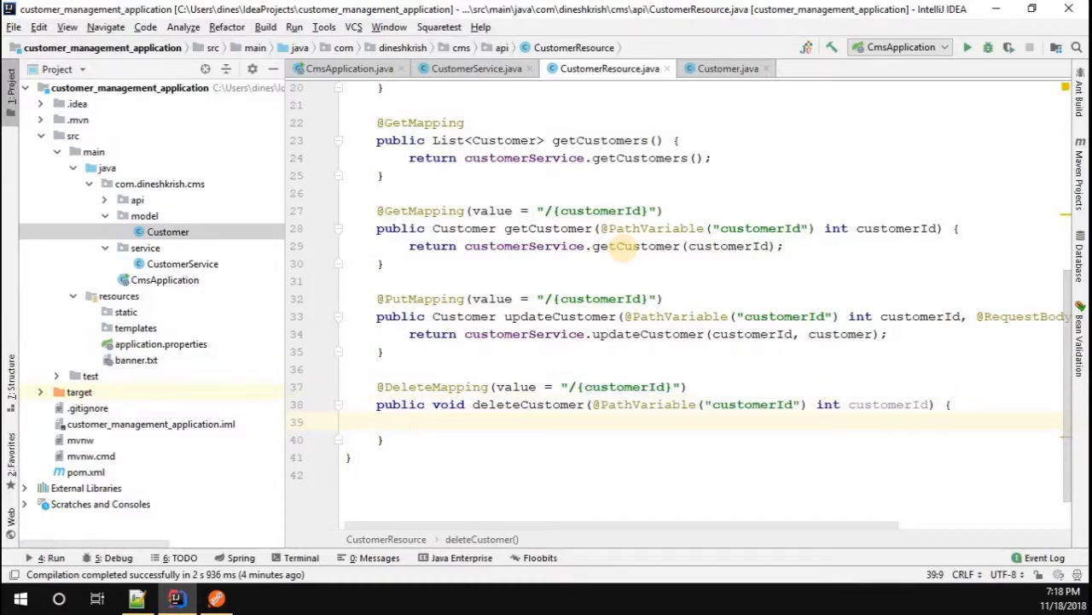
{"action": "type", "text": "cu"}
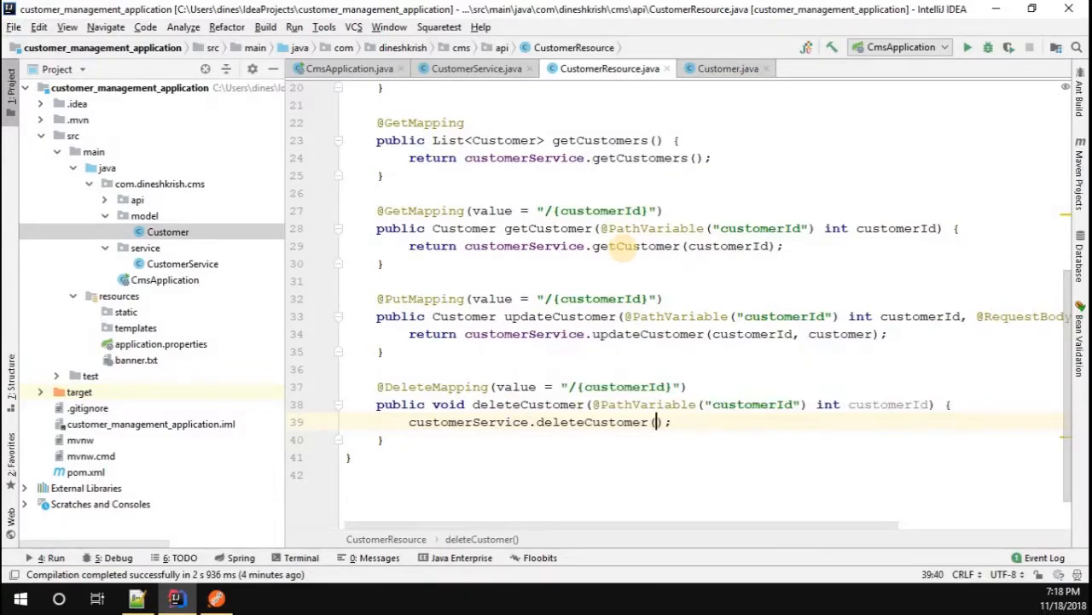
{"action": "type", "text": "customerId"}
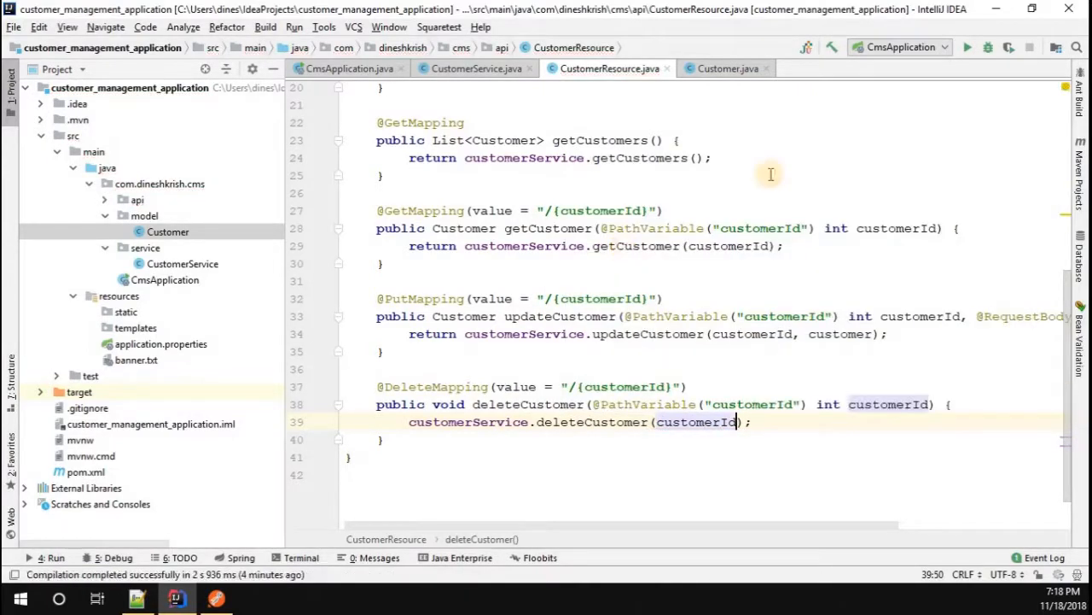
{"action": "left_click", "coordinate": [350, 68]}
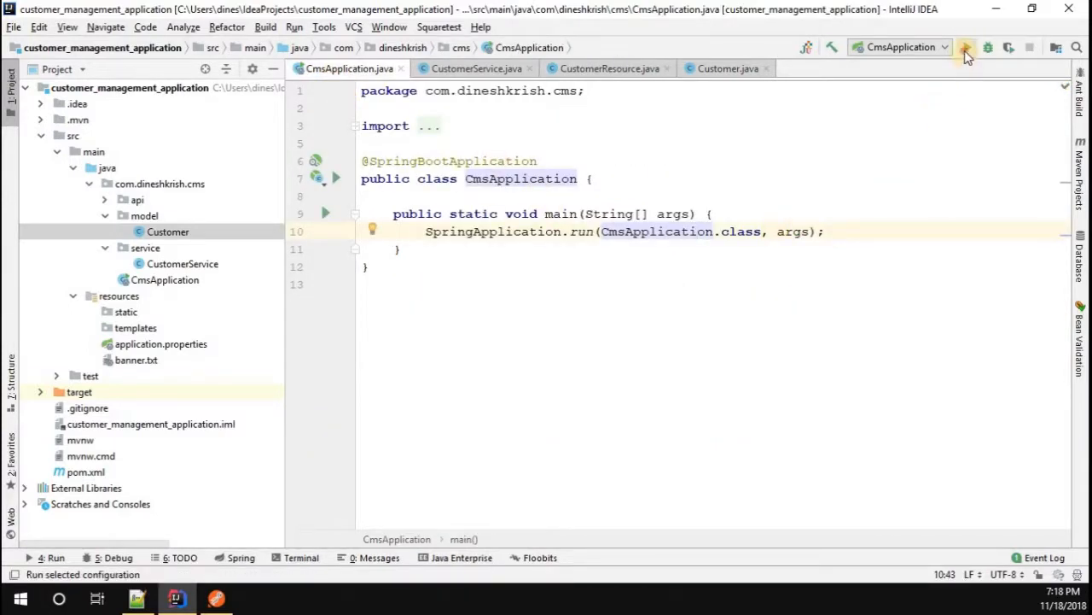
- Rerun the CmsApplication Spring Boot app so the new delete endpoint is live
{"action": "left_click", "coordinate": [967, 47]}
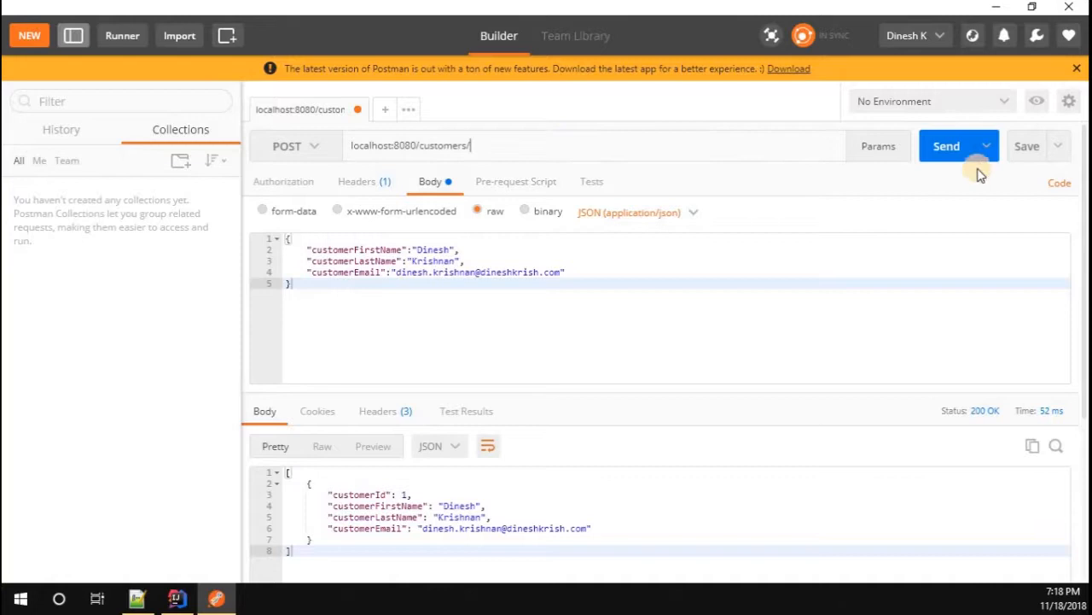
- Re-add the customer via POST, then GET /customers/ and /customers/1 to confirm customer 1 exists
{"action": "left_click", "coordinate": [947, 146]}
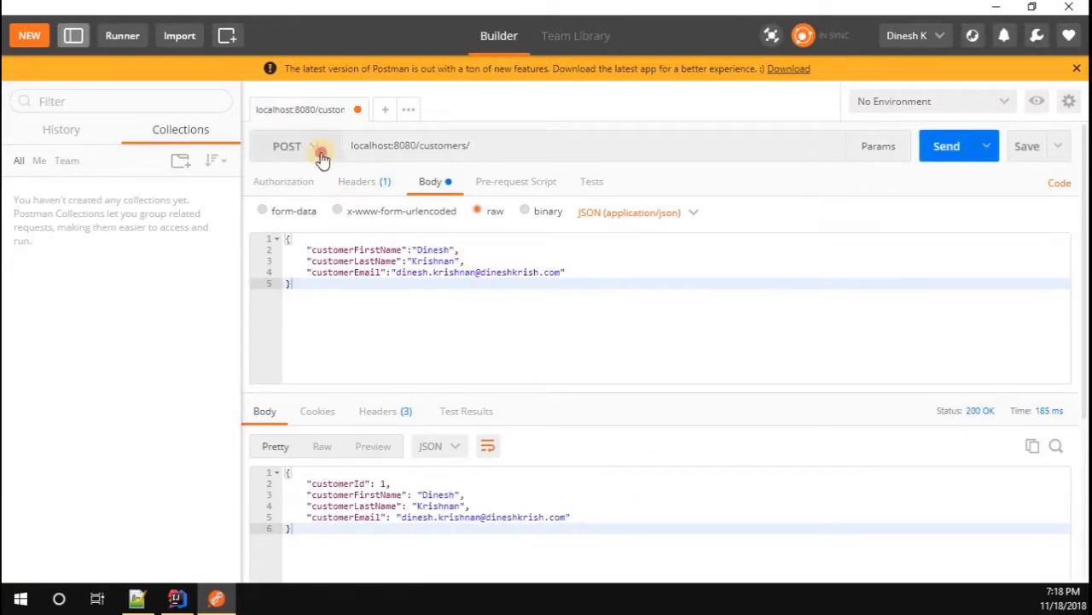
{"action": "left_click", "coordinate": [947, 146]}
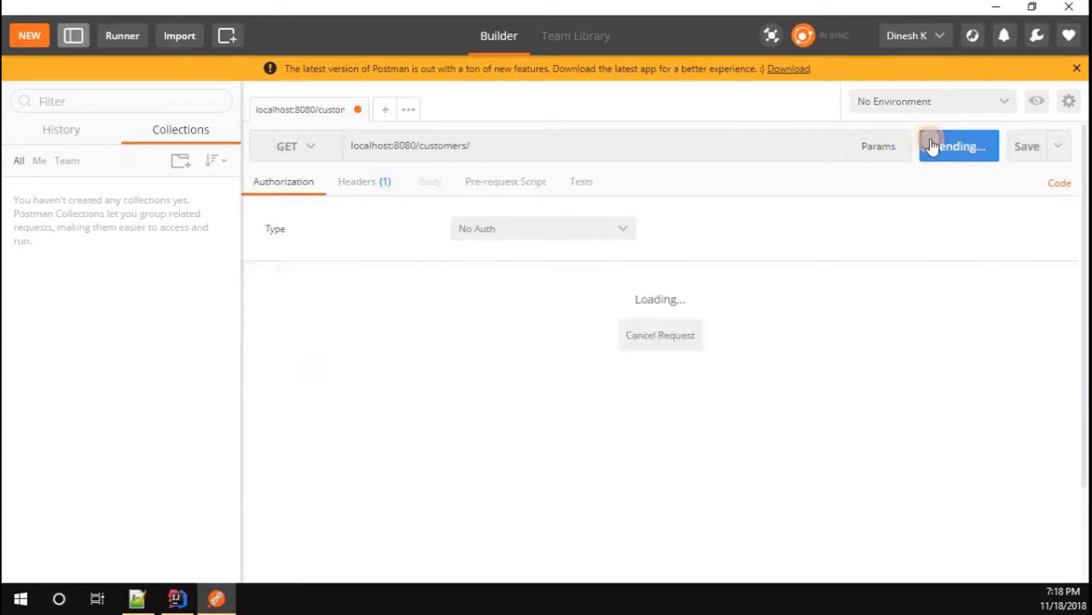
{"action": "left_click", "coordinate": [953, 146]}
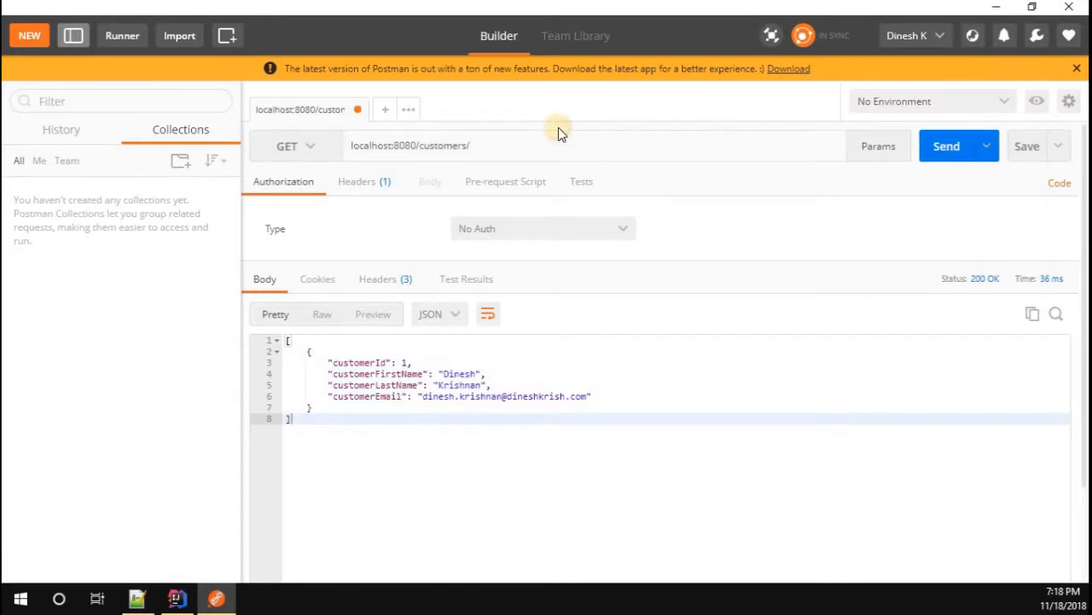
{"action": "left_click", "coordinate": [946, 146]}
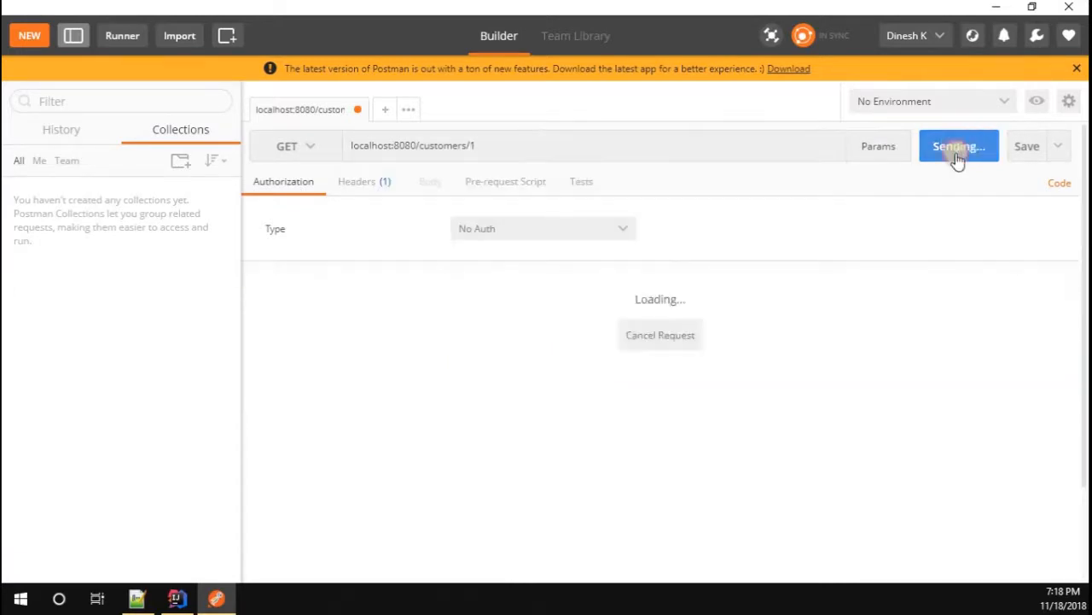
{"action": "left_click", "coordinate": [958, 146]}
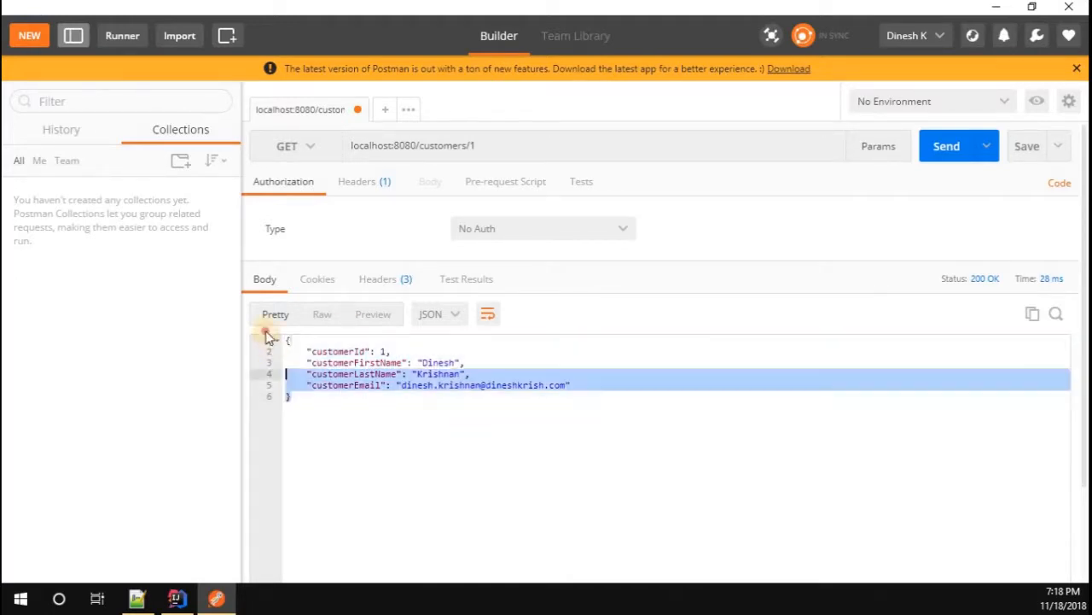
- Send a DELETE to localhost:8080/customers/1, getting 200 OK with an empty body
{"action": "left_click", "coordinate": [294, 145]}
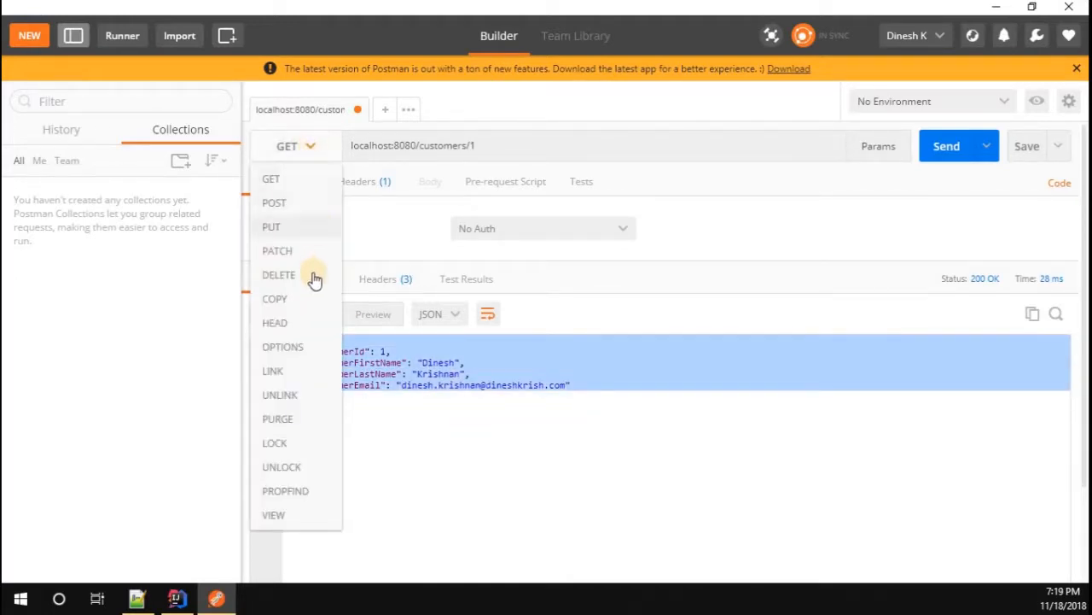
{"action": "left_click", "coordinate": [279, 273]}
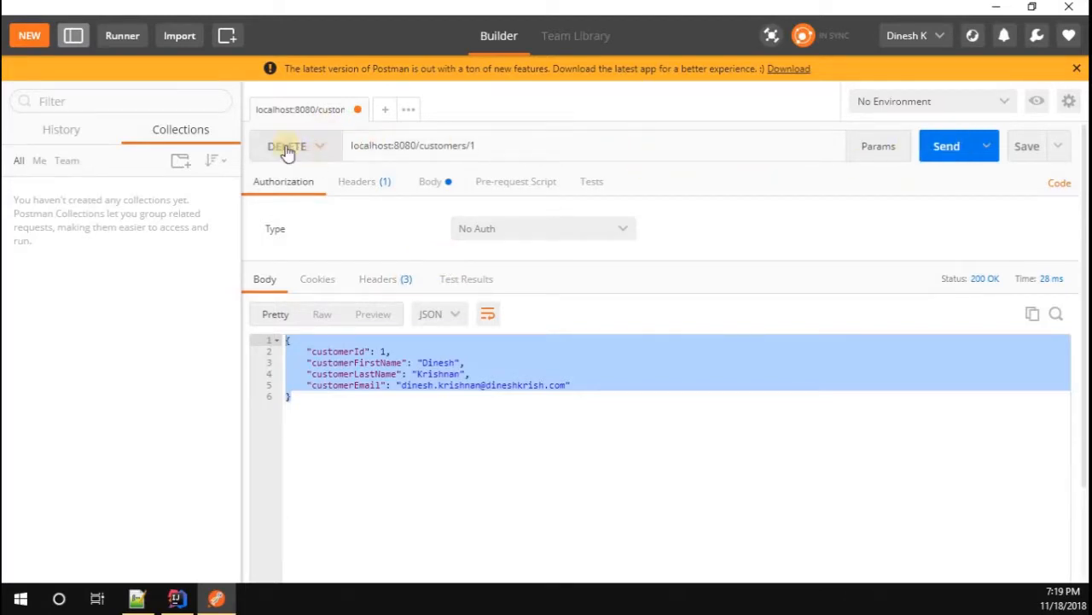
{"action": "mouse_move", "coordinate": [510, 145]}
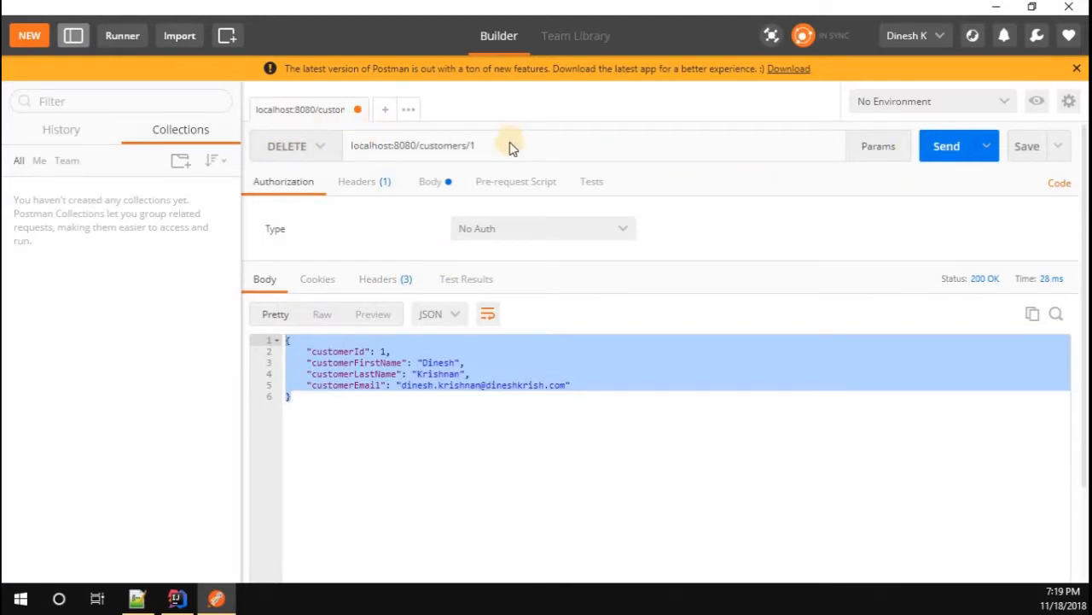
{"action": "double_click", "coordinate": [441, 145]}
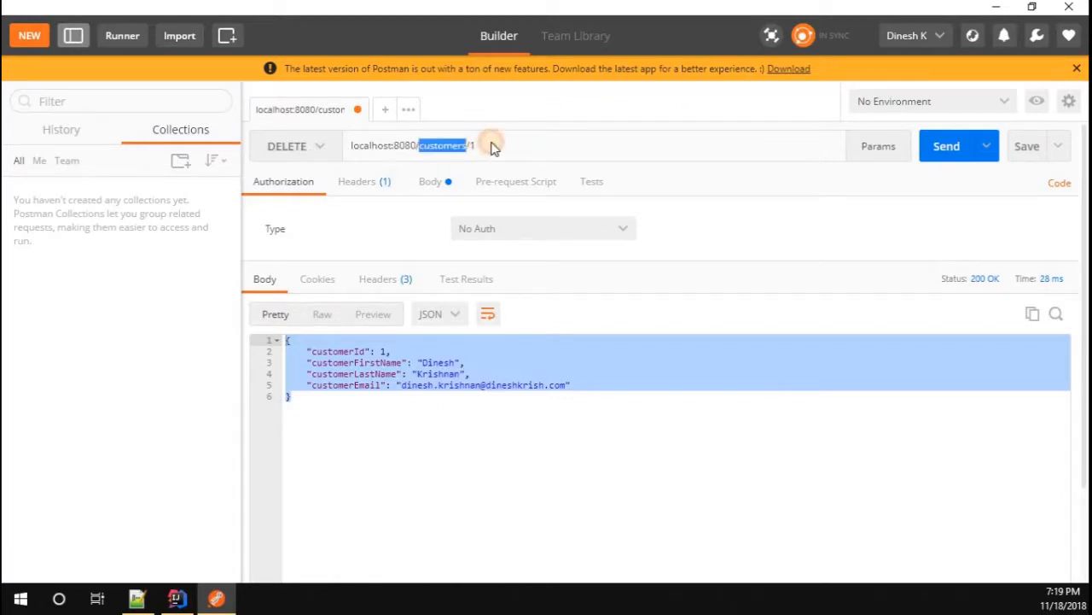
{"action": "left_click", "coordinate": [947, 146]}
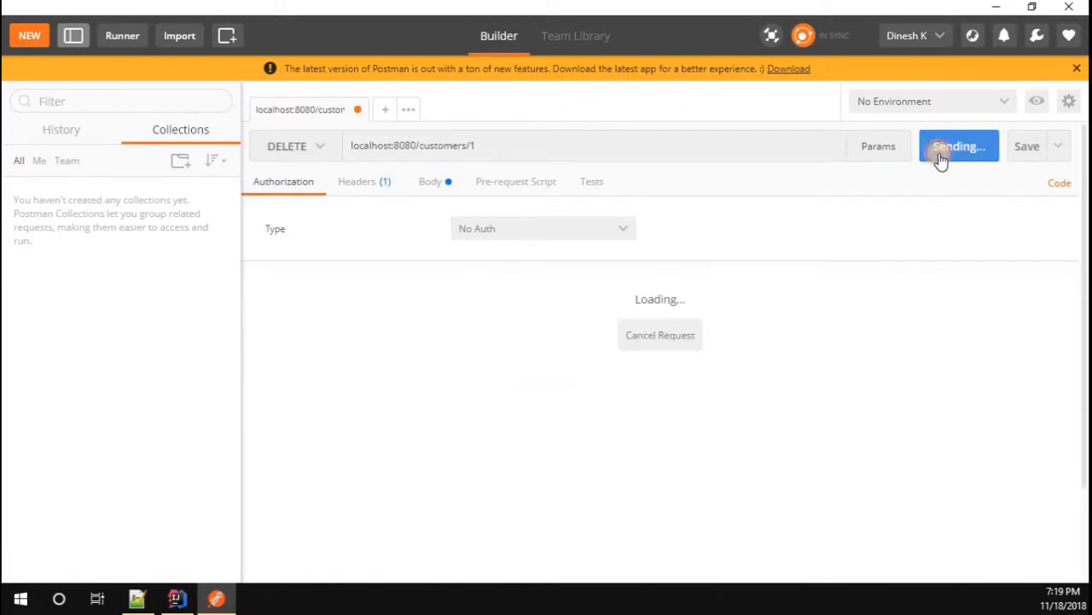
{"action": "left_click", "coordinate": [958, 146]}
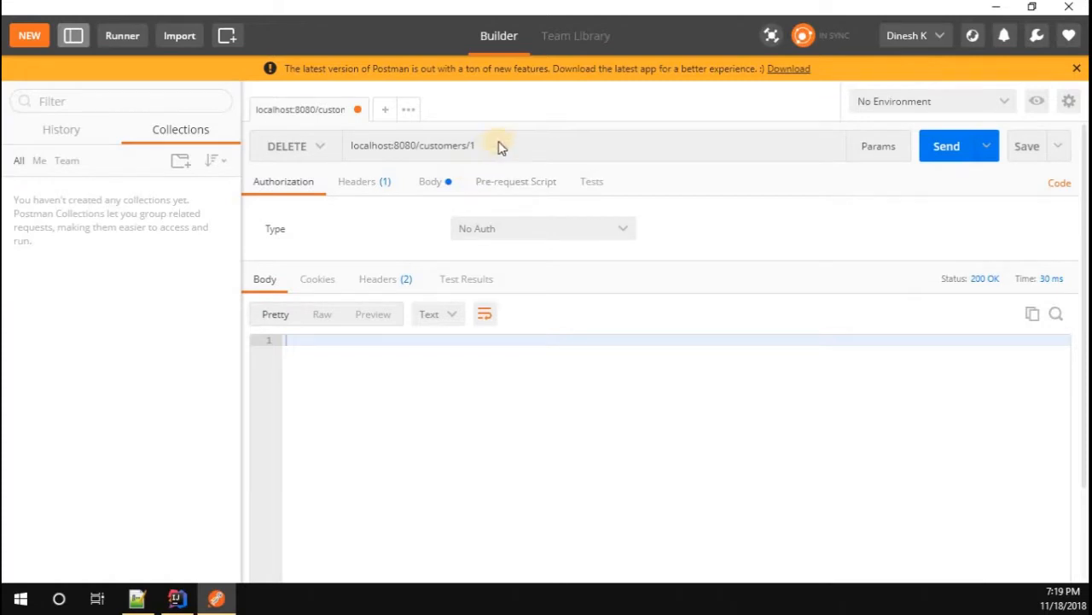
- Switch the request back to GET and edit the URL to localhost:8080/customers/
{"action": "left_click", "coordinate": [295, 145]}
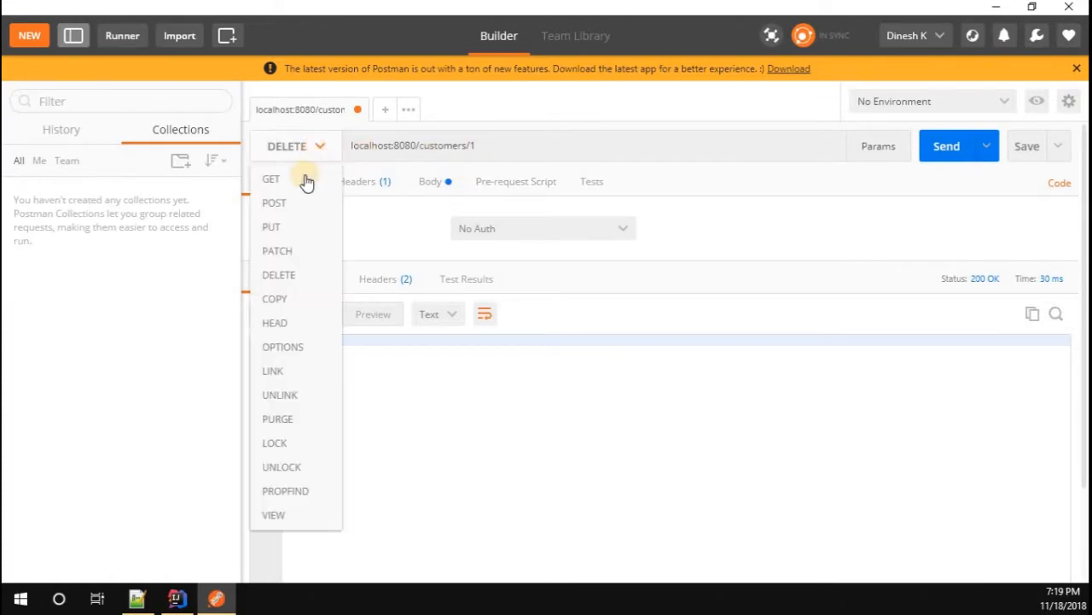
{"action": "left_click", "coordinate": [271, 178]}
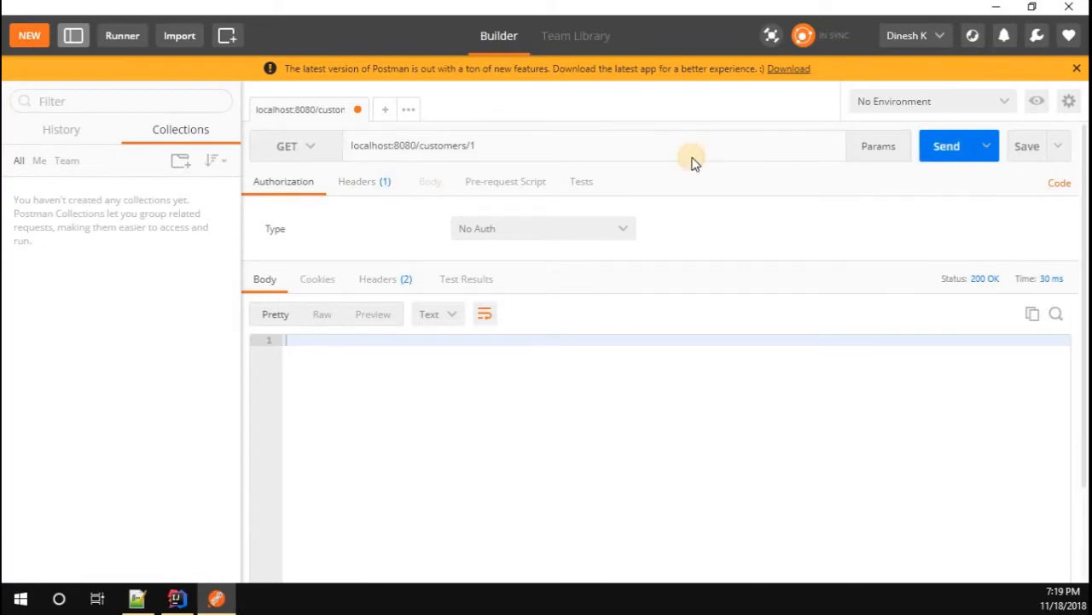
{"action": "left_click", "coordinate": [947, 146]}
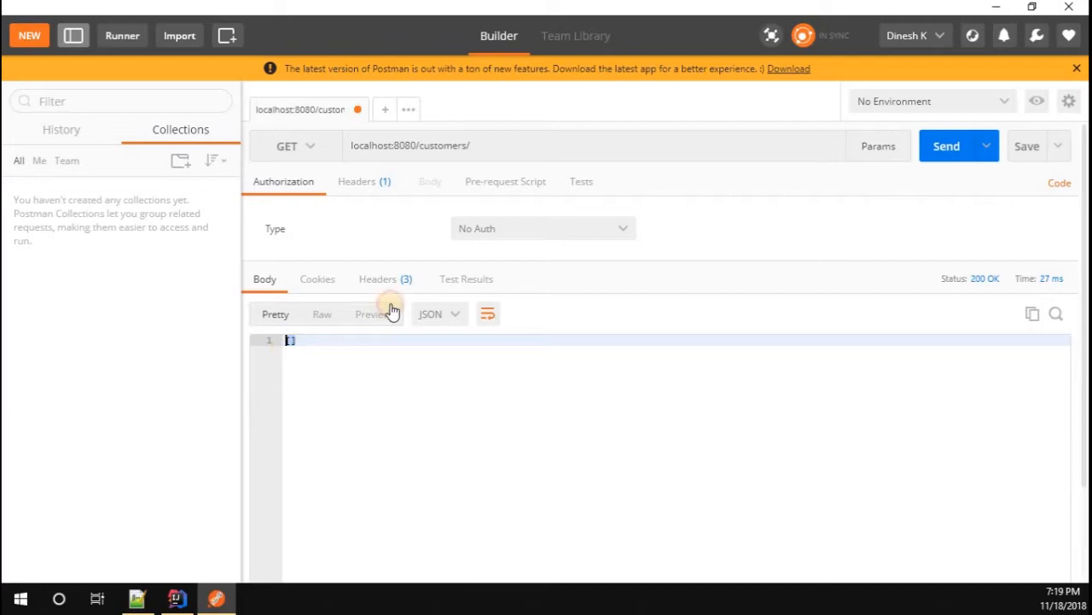
{"action": "mouse_move", "coordinate": [529, 184]}
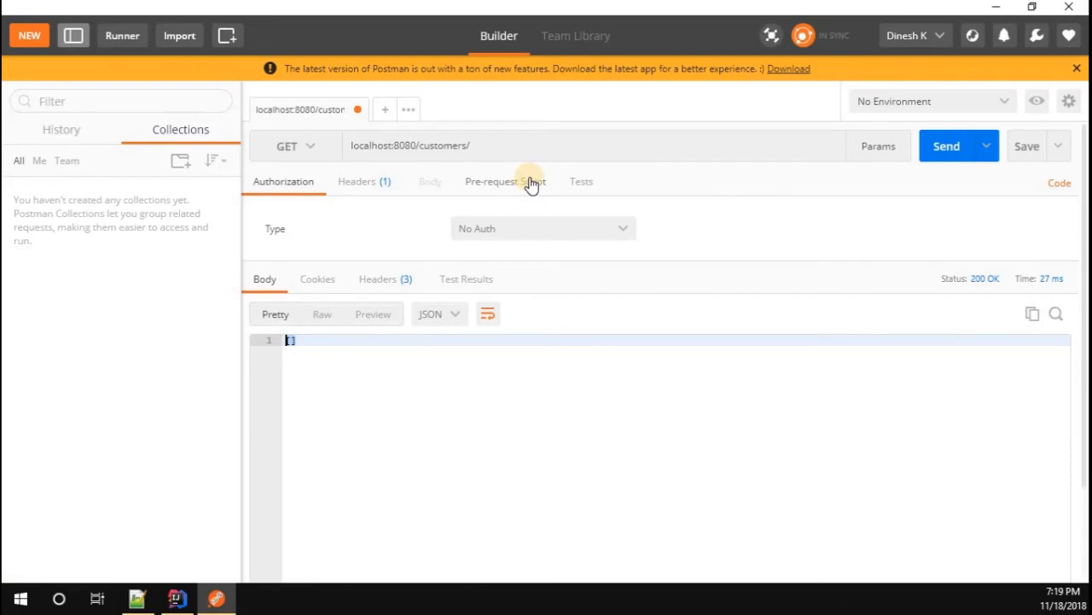